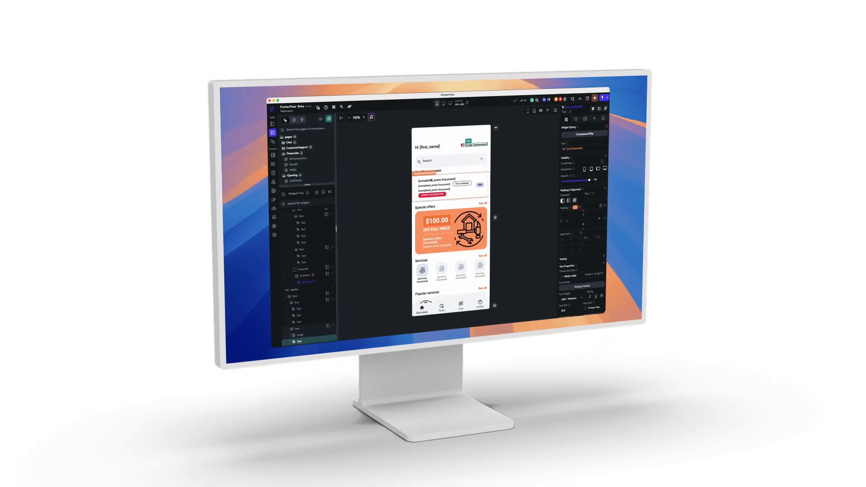
Select the orange SpecialOfferCard on the services home page to show its Component Properties
left_click(447, 229)
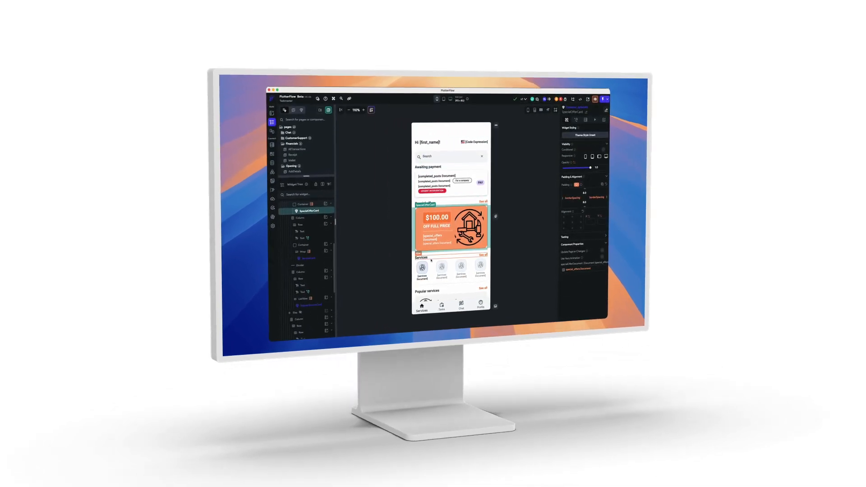